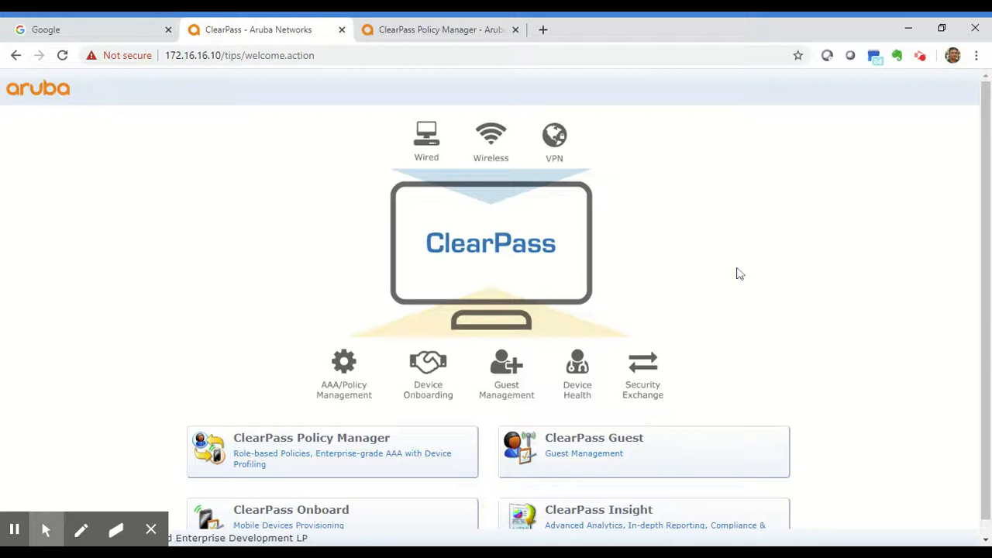
mouse_move(795, 237)
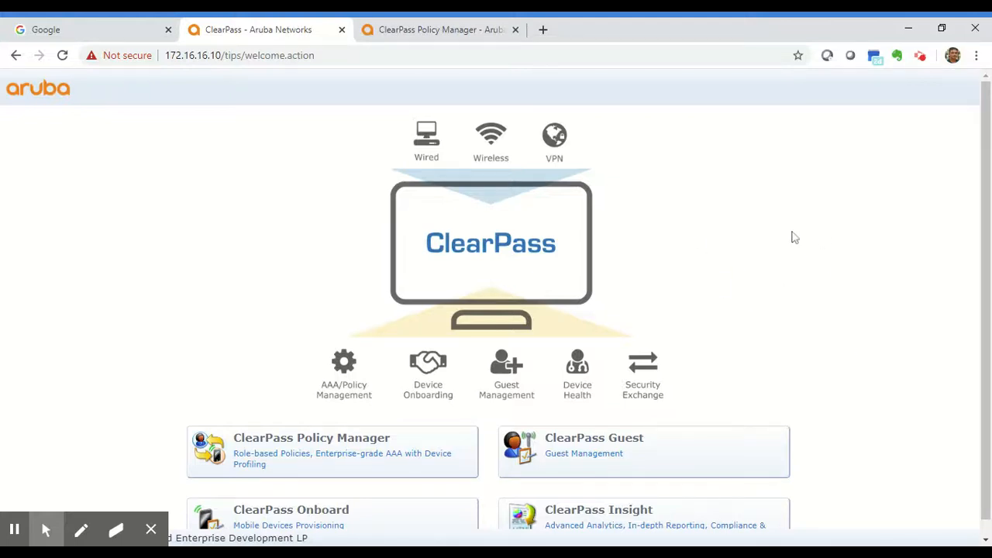
mouse_move(859, 246)
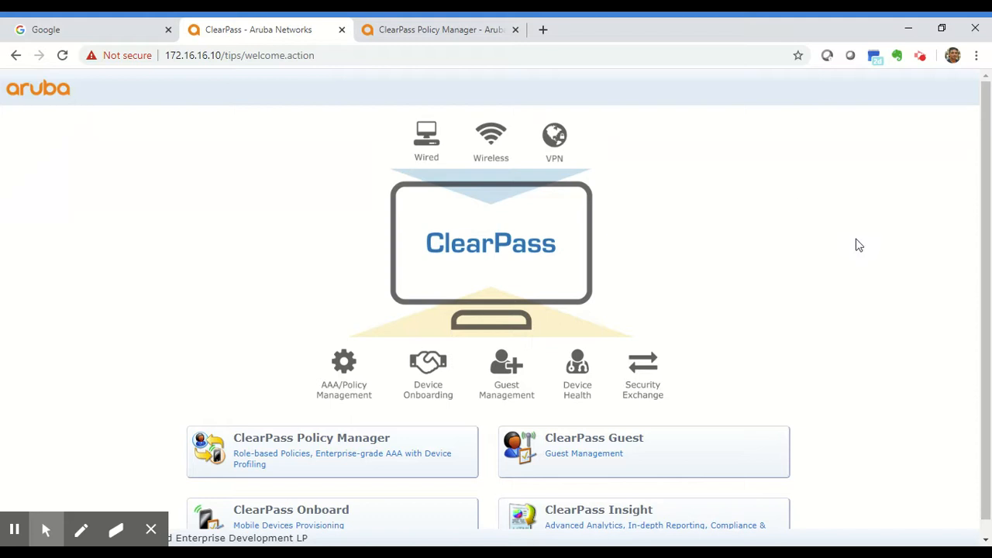
mouse_move(812, 269)
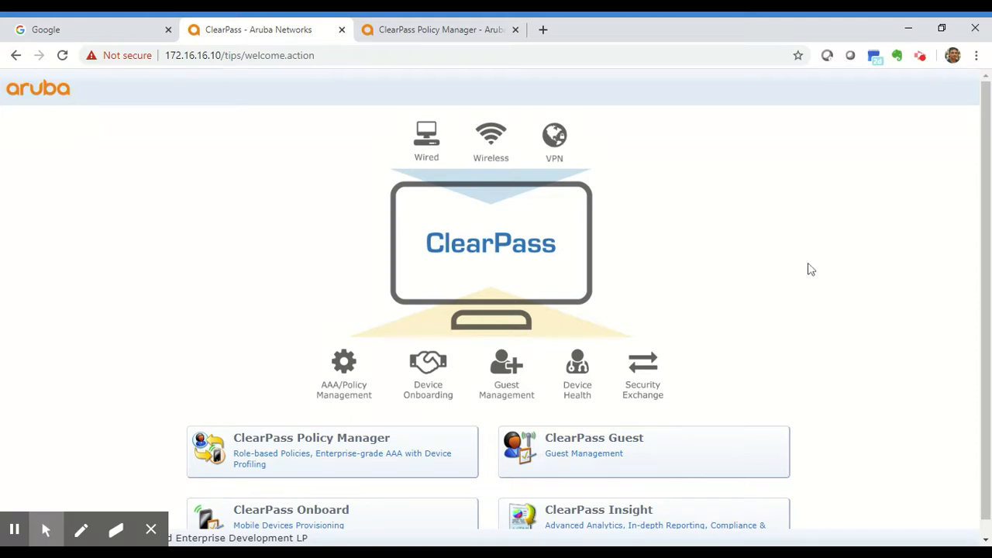
mouse_move(568, 173)
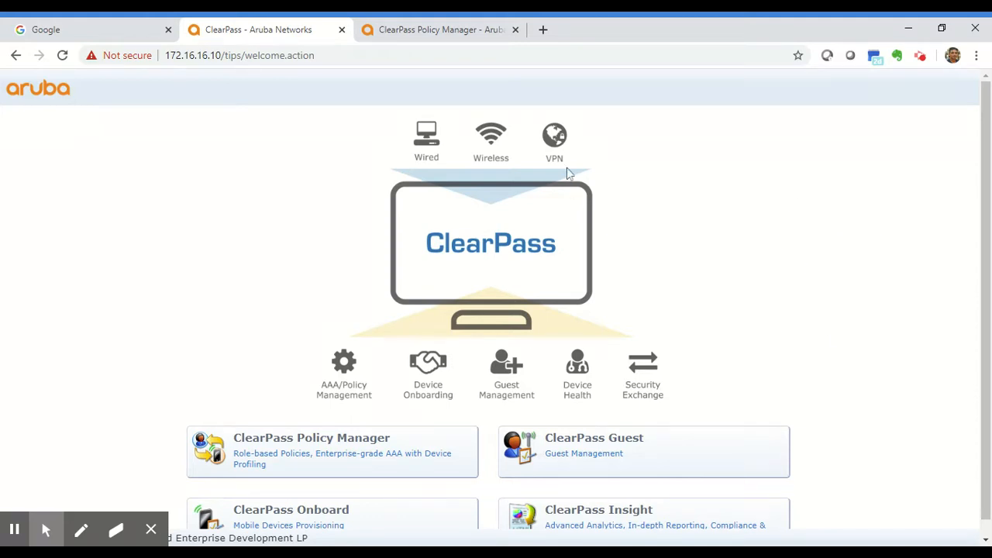
mouse_move(789, 279)
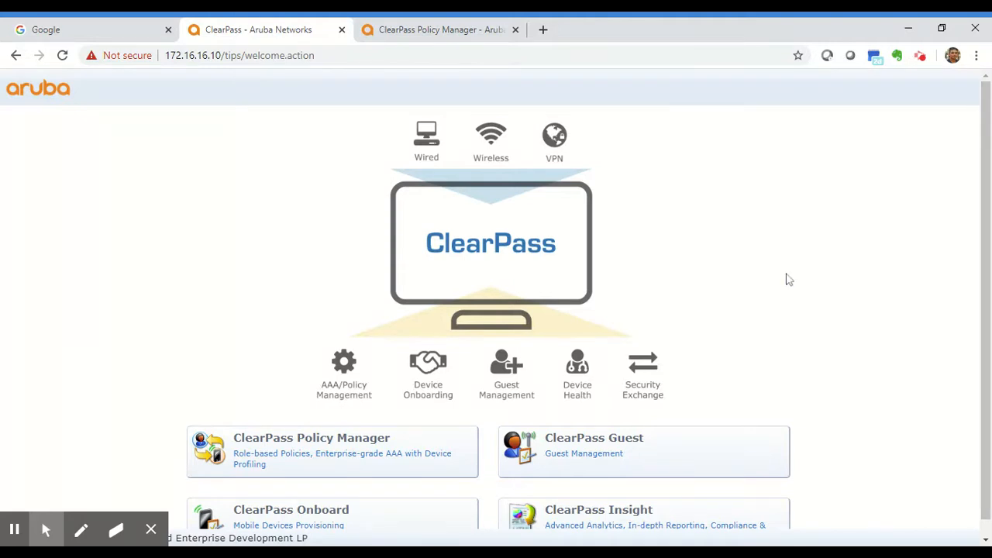
mouse_move(663, 277)
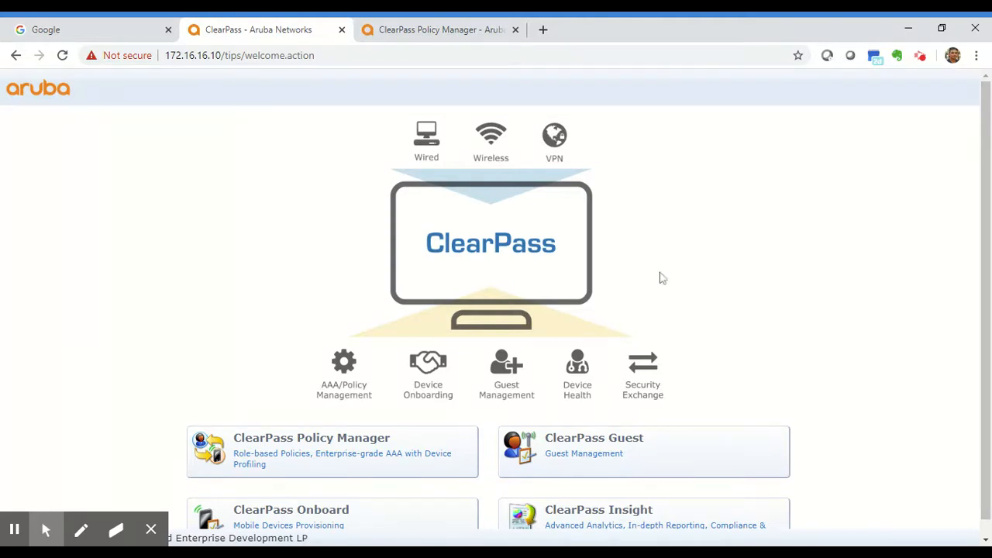
mouse_move(755, 293)
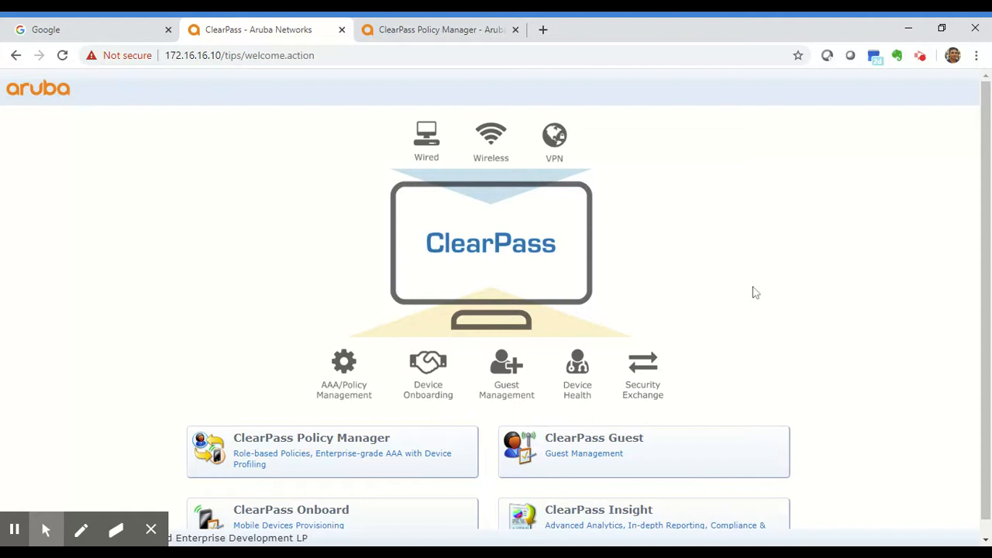
mouse_move(465, 224)
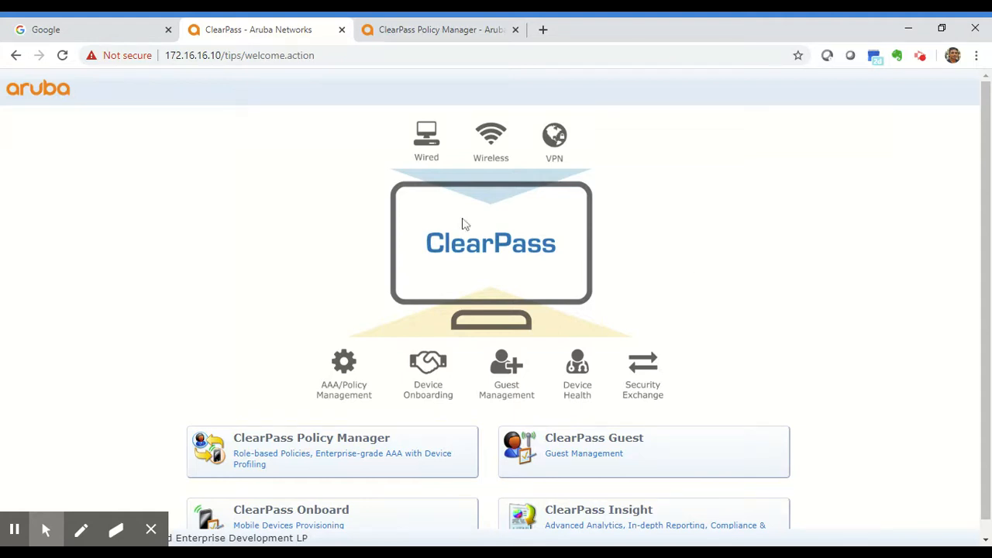
mouse_move(502, 214)
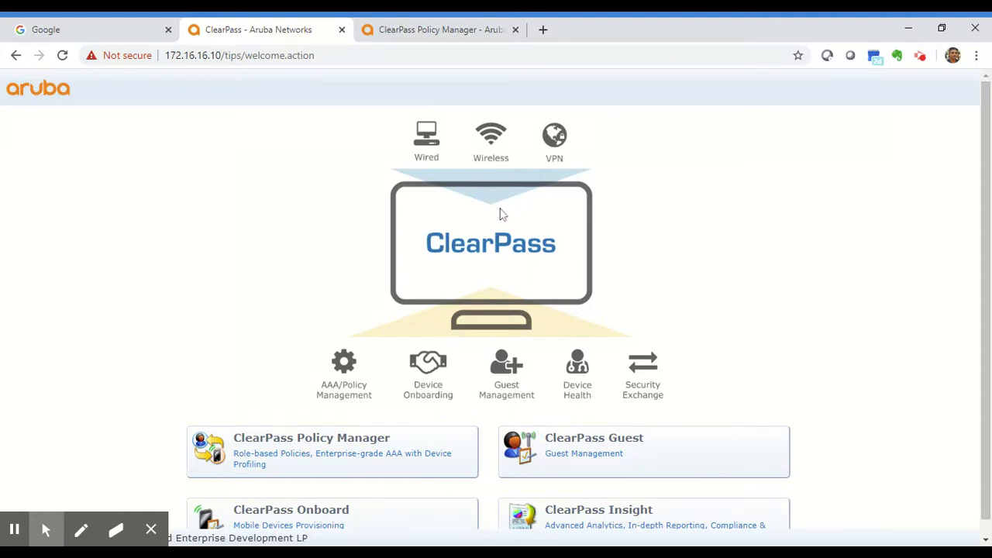
mouse_move(564, 146)
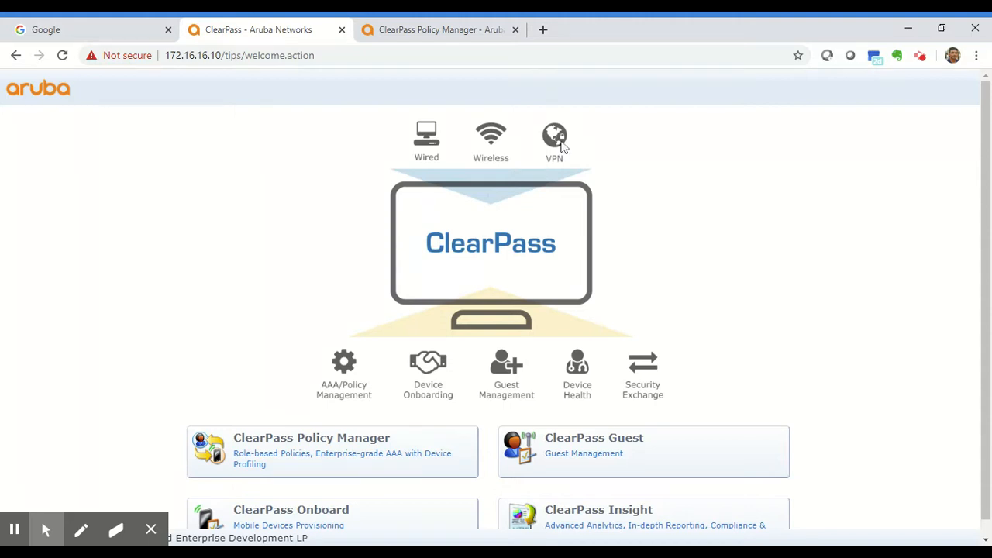
mouse_move(529, 273)
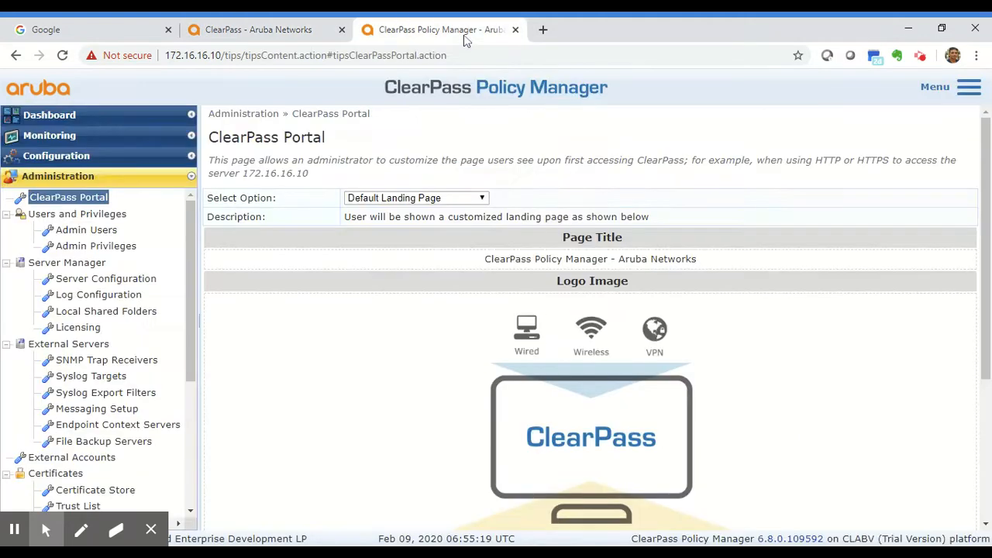
mouse_move(126, 188)
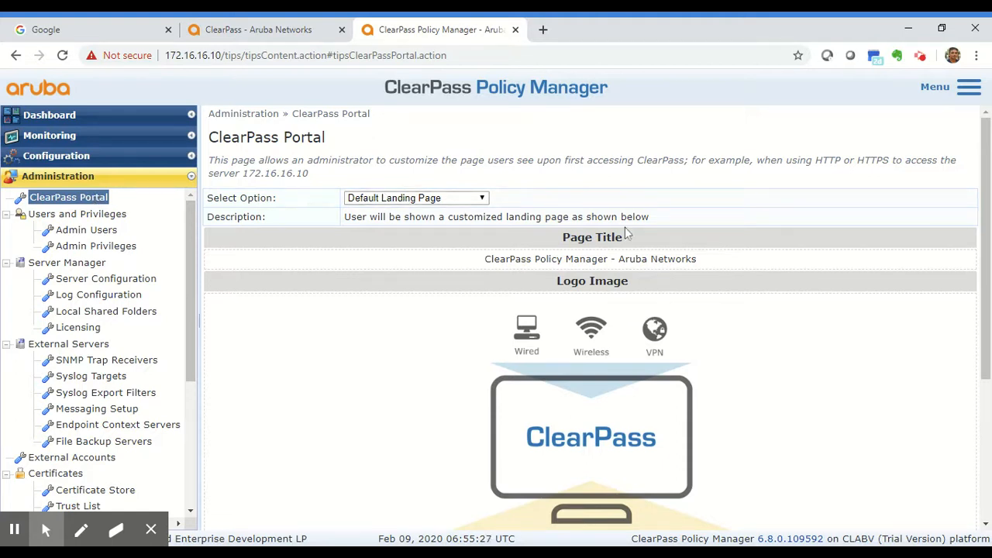
Step: Select the Page Title field on the default landing page and scroll down toward the logo upload
left_click(589, 259)
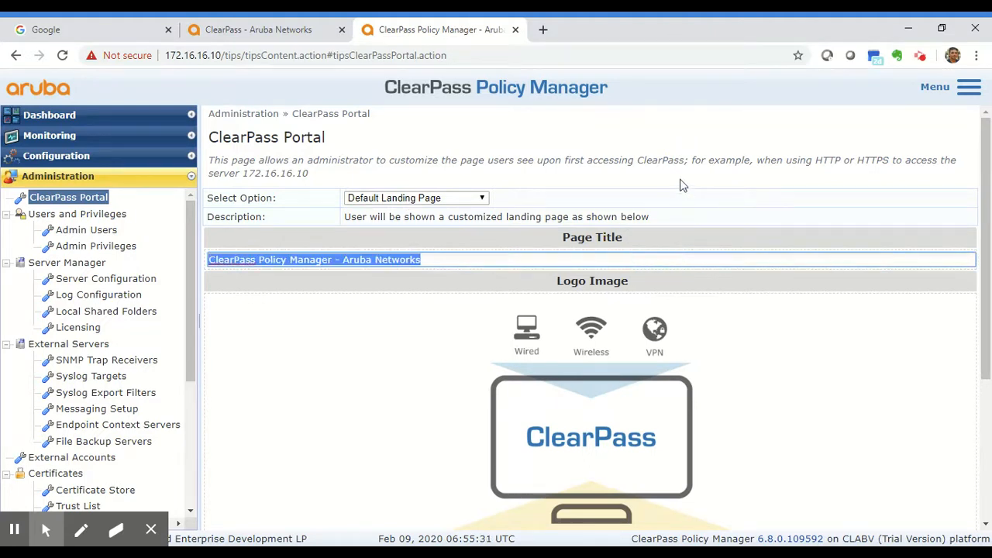
scroll("down", 3)
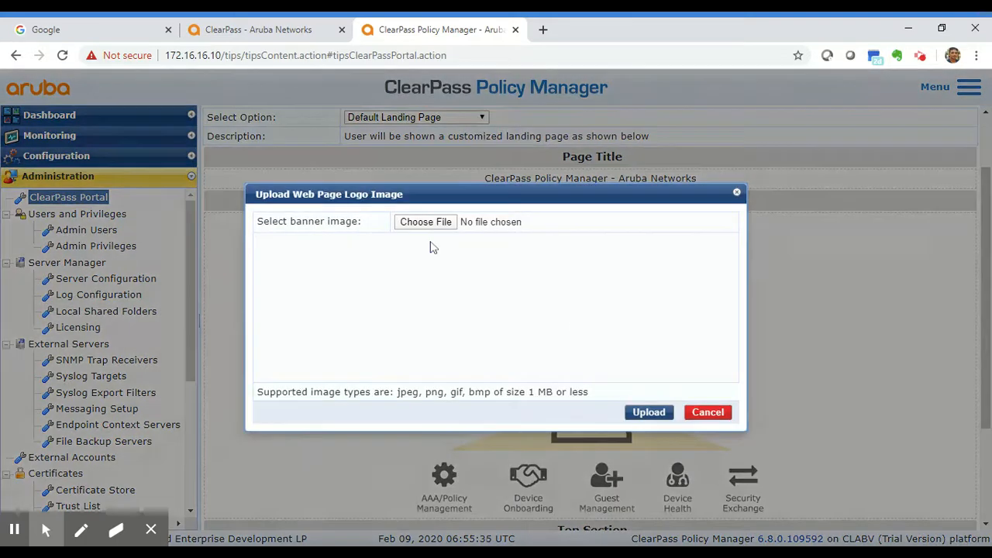
mouse_move(576, 231)
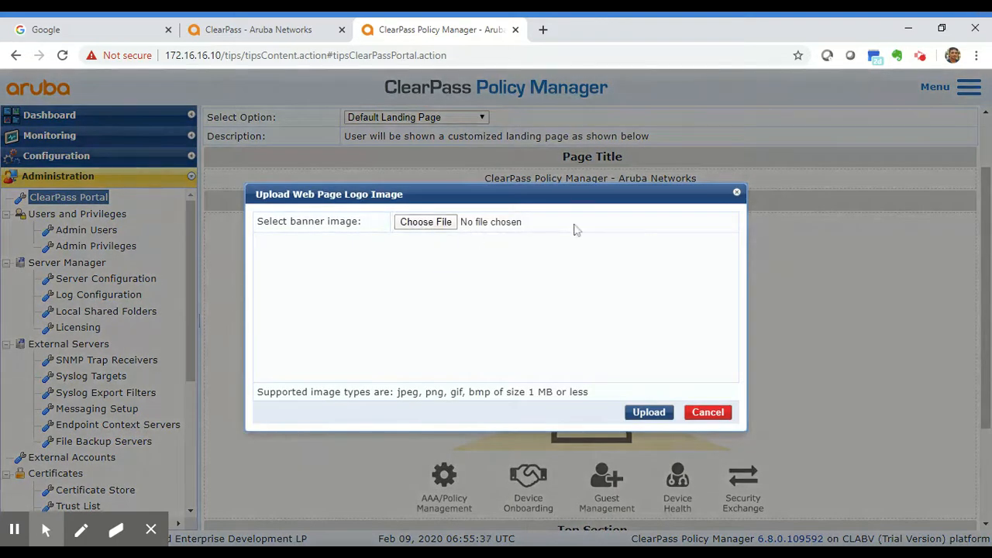
left_click(706, 412)
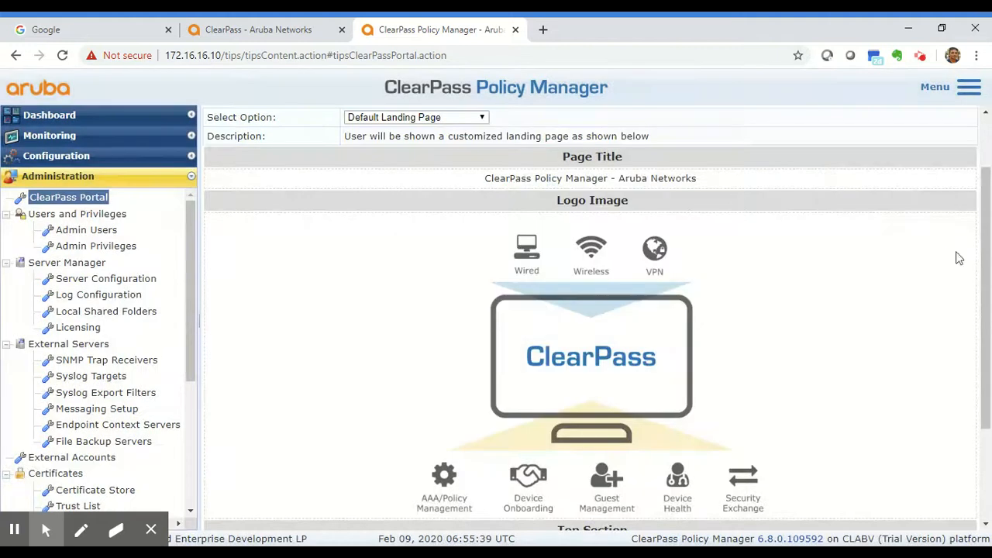
scroll("down", 3)
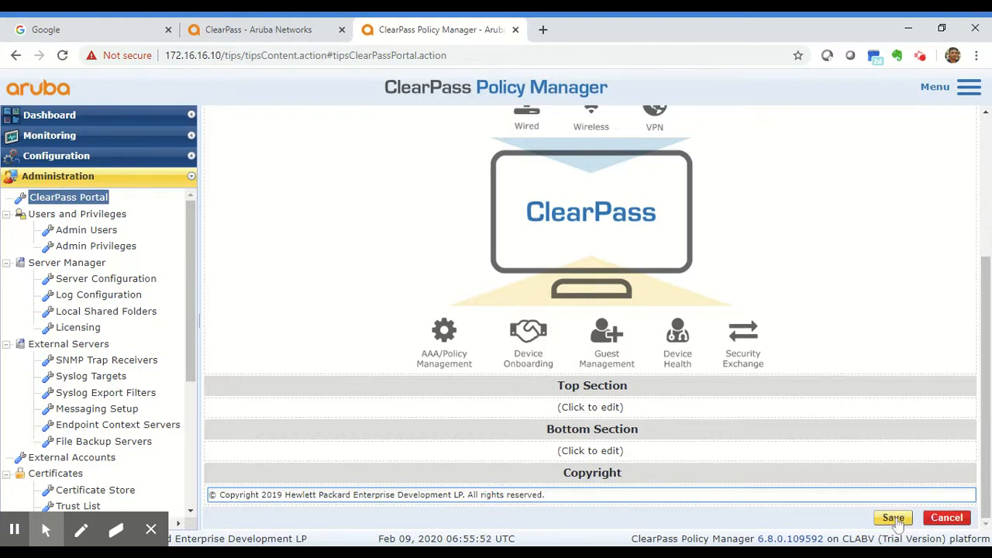
Step: Save the landing page settings with the 2019 Hewlett Packard Enterprise copyright notice unchanged
left_click(893, 518)
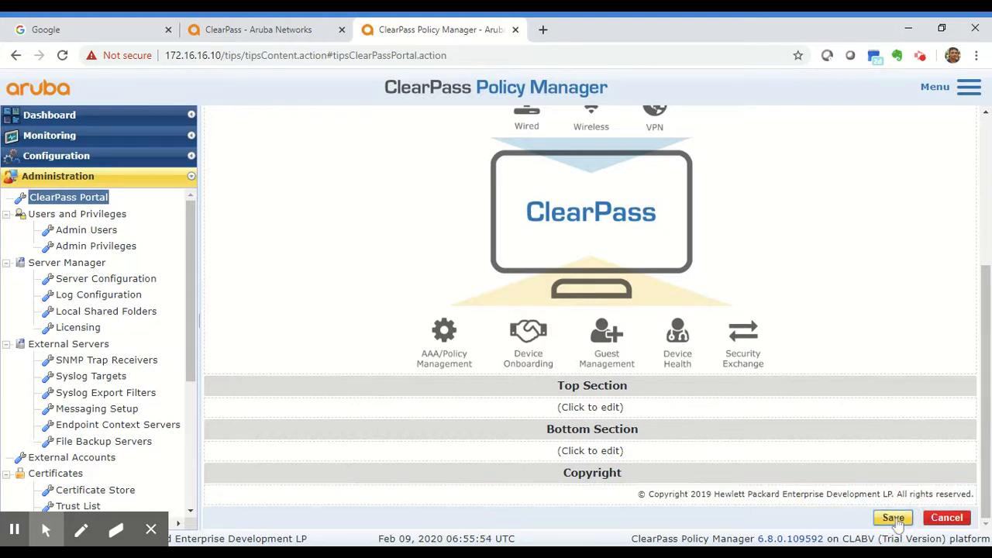